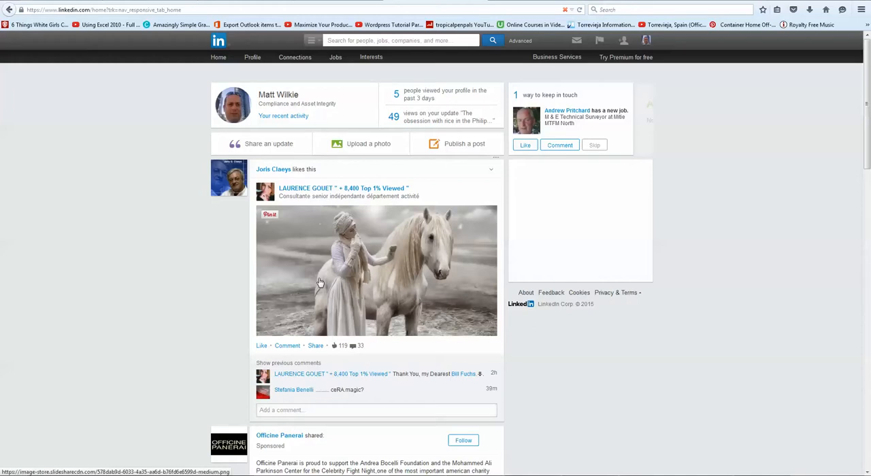
pyautogui.moveTo(281, 260)
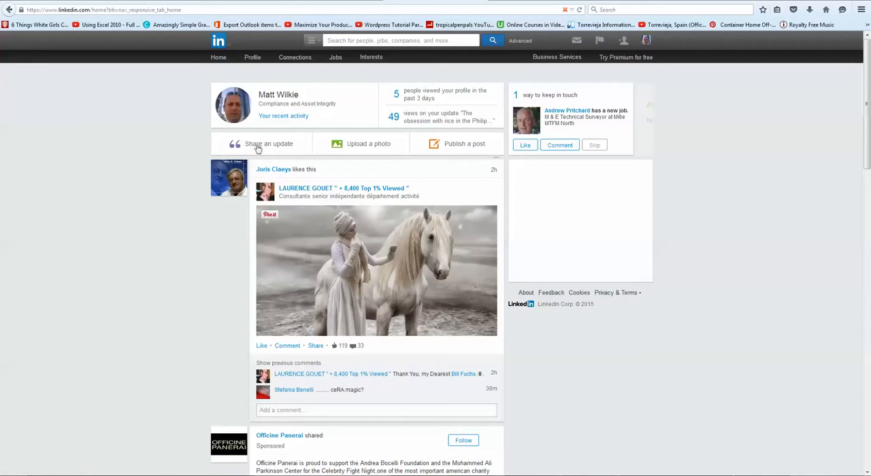
pyautogui.moveTo(340, 102)
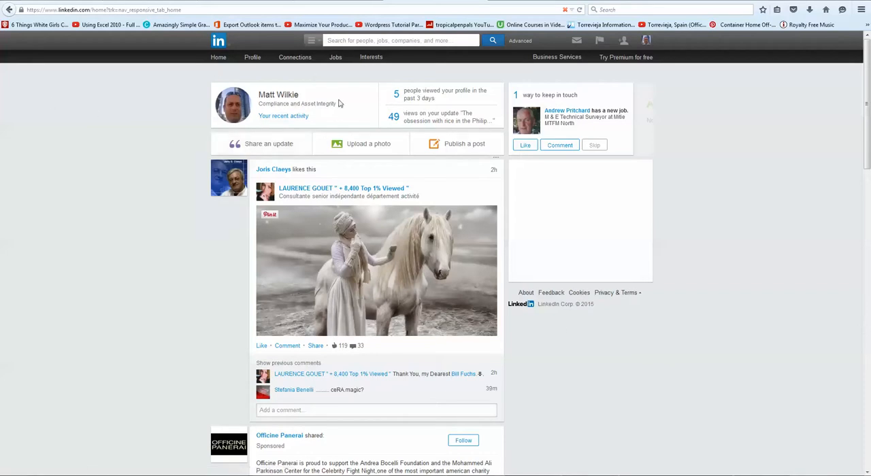
pyautogui.moveTo(319, 89)
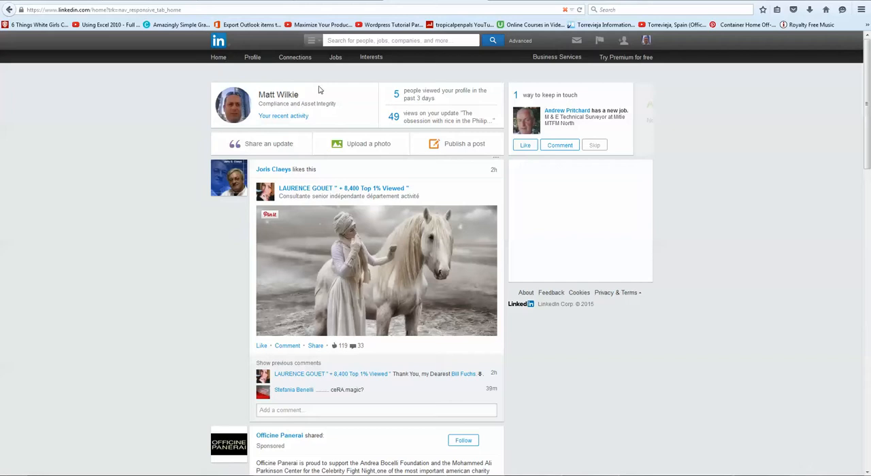
pyautogui.moveTo(290, 98)
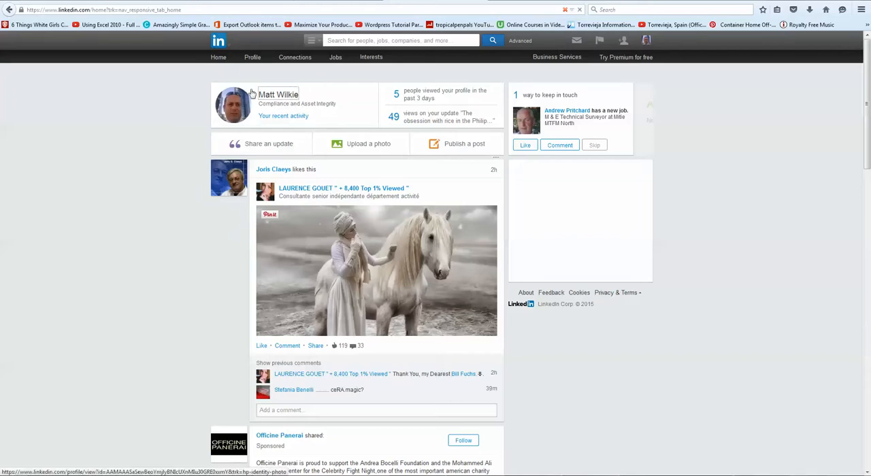
# Go from the home feed to Matt Wilkie's own profile page via the summary card
pyautogui.click(283, 94)
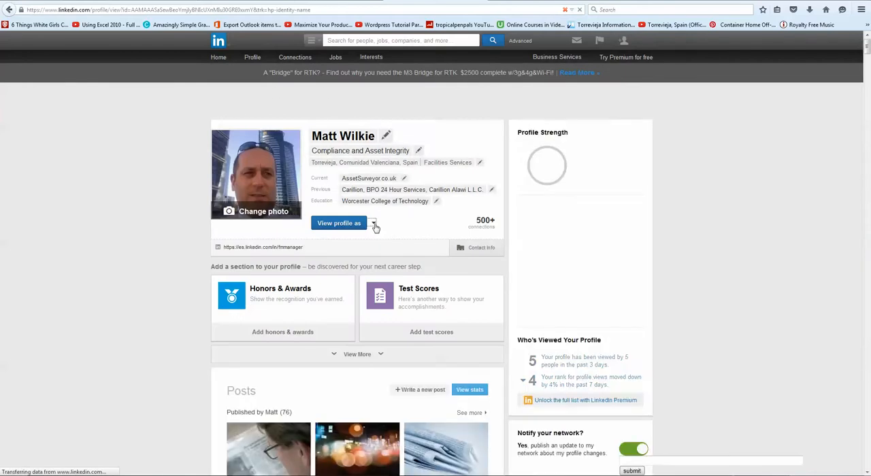
# Export the profile with 'Save to PDF' and open the downloaded file from the browser
pyautogui.click(374, 223)
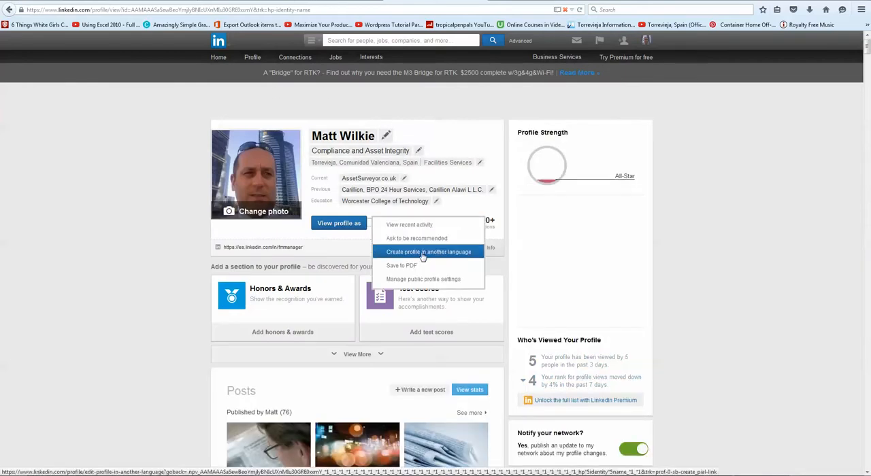
pyautogui.click(400, 266)
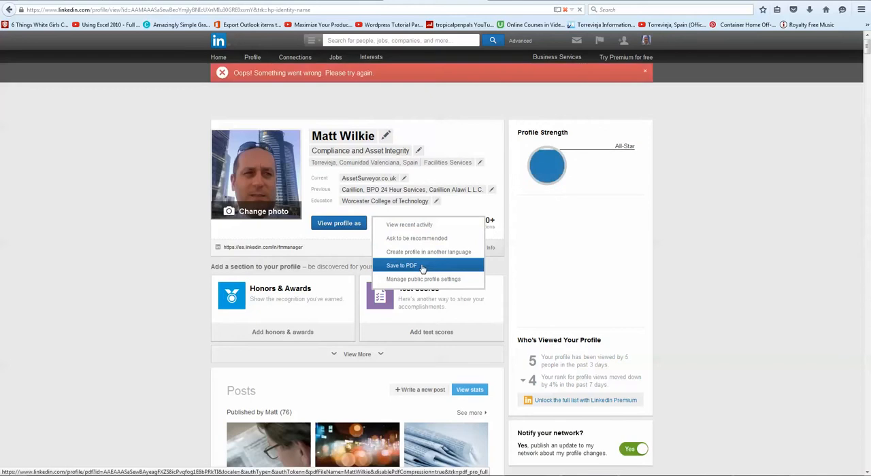
pyautogui.click(400, 264)
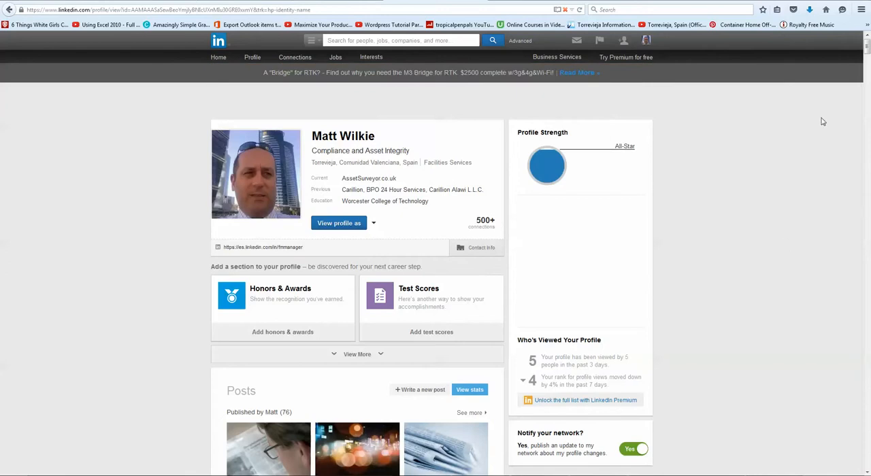
pyautogui.click(810, 10)
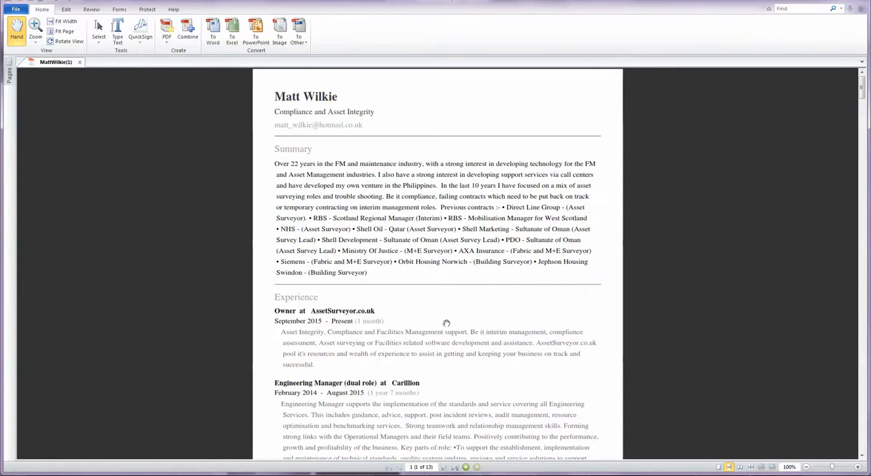
# Scroll through the CV pages down to the older carpentry, glazing and alarm engineer roles
pyautogui.scroll(-3)
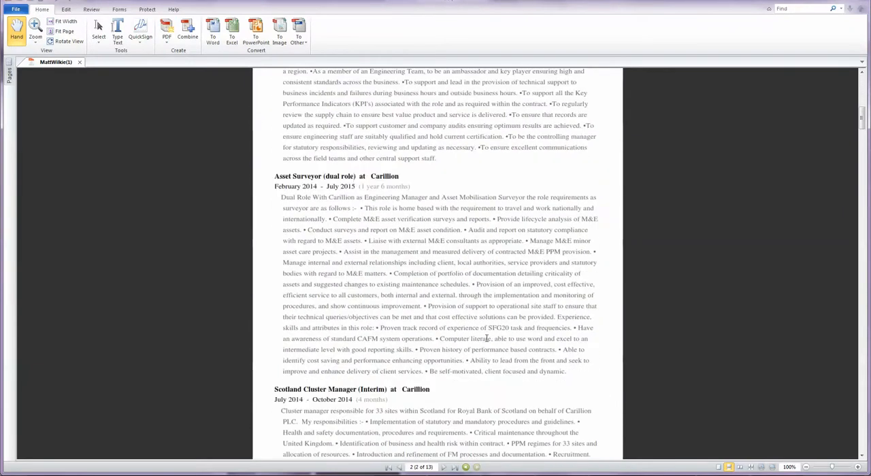
pyautogui.scroll(-3)
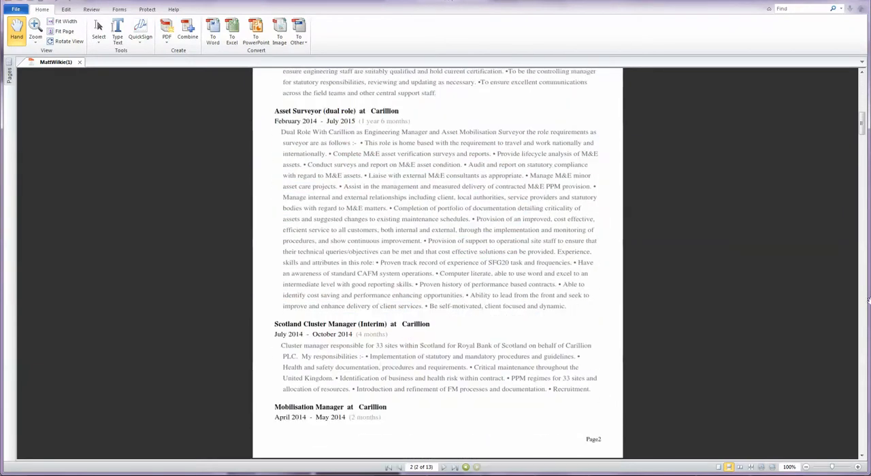
pyautogui.scroll(-3)
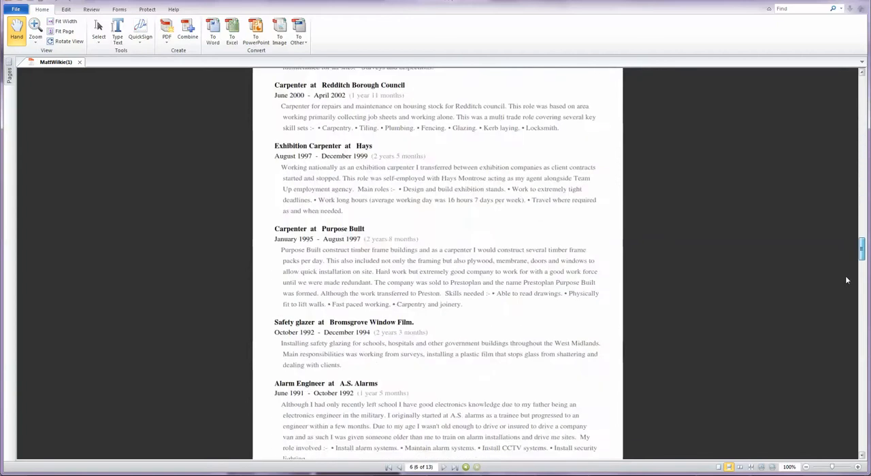